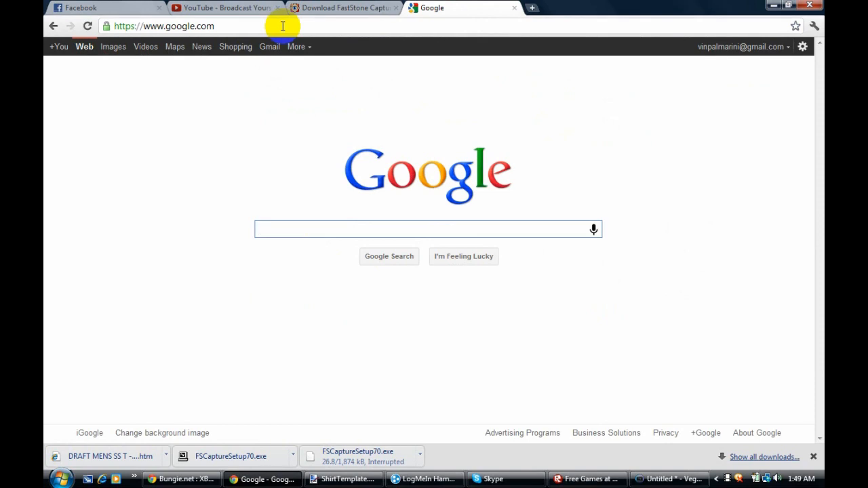
{"action": "mouse_move", "coordinate": [296, 253]}
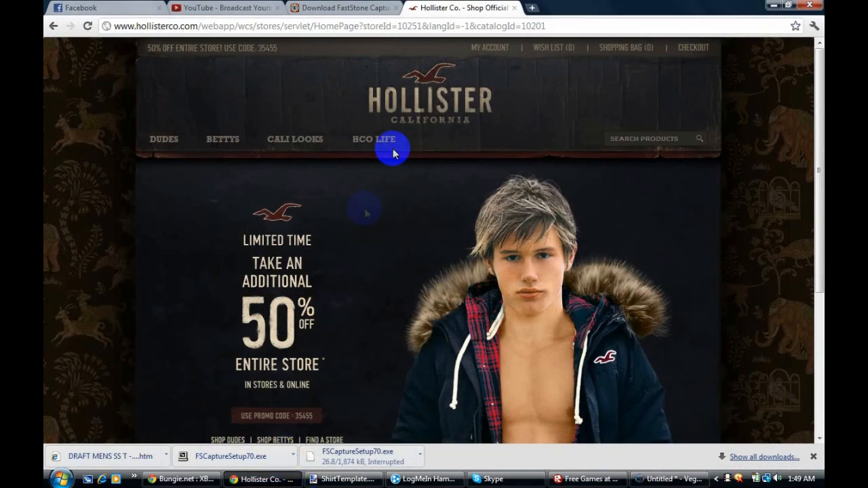
Browse the men's graphic tees and preview the Pacific Coast tee in green.
{"action": "left_click", "coordinate": [163, 139]}
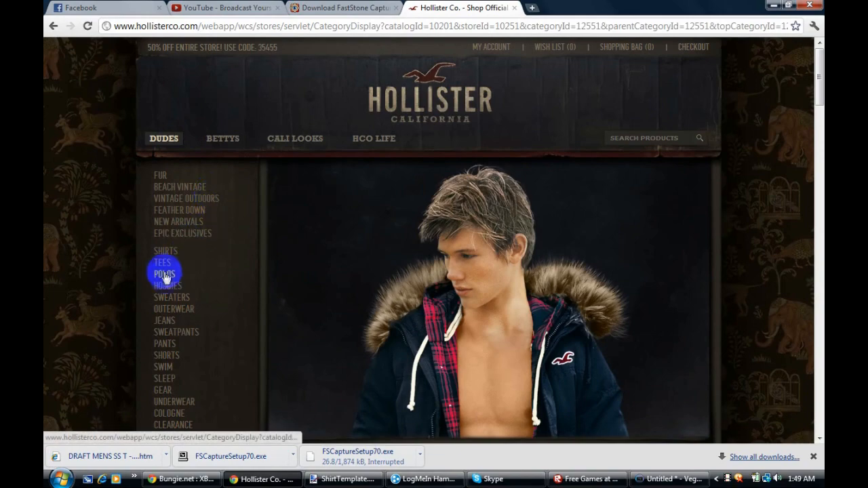
{"action": "left_click", "coordinate": [162, 263]}
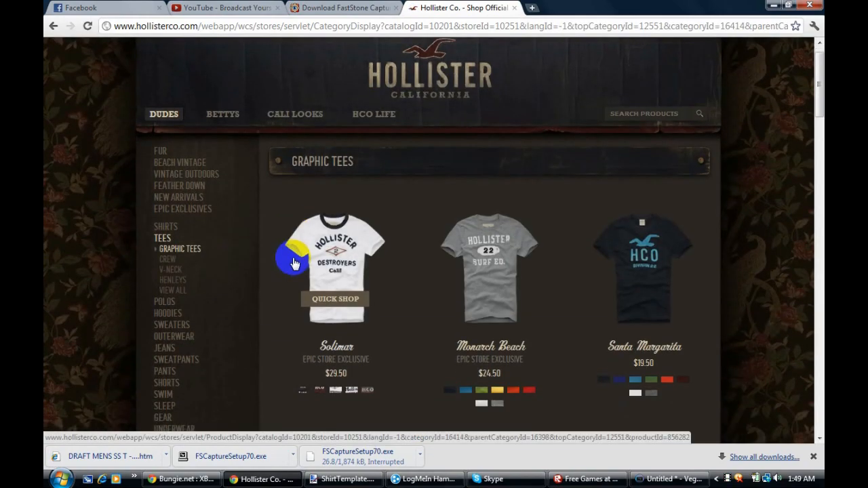
{"action": "scroll", "scroll_direction": "down", "scroll_amount": 3}
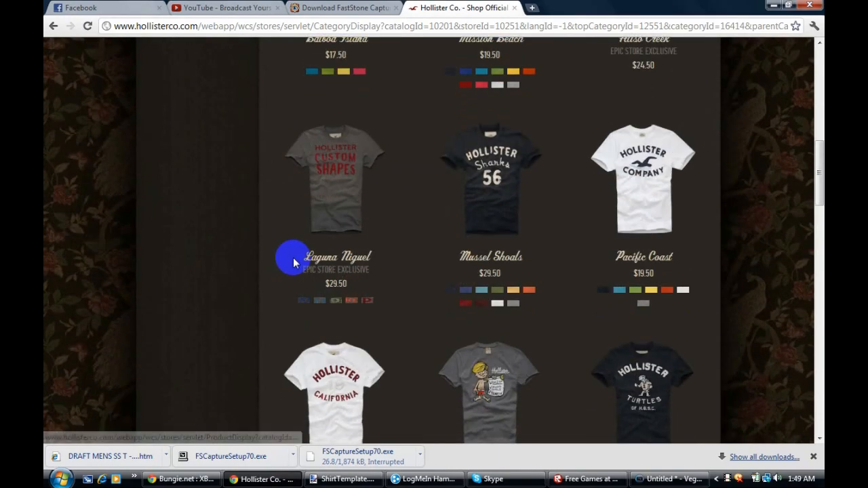
{"action": "scroll", "scroll_direction": "down", "scroll_amount": 3}
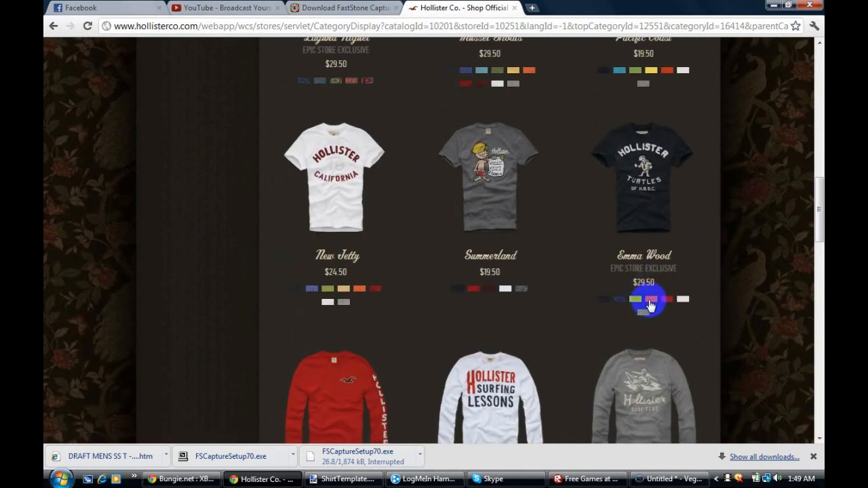
{"action": "left_click", "coordinate": [651, 300]}
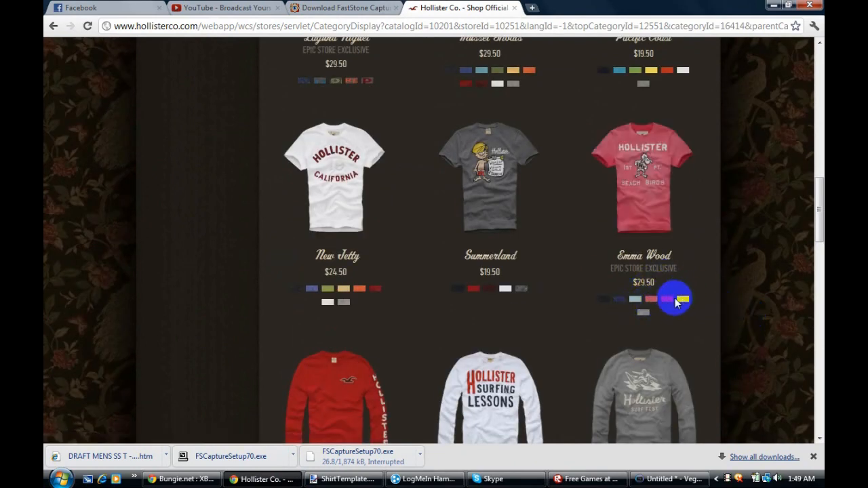
{"action": "scroll", "scroll_direction": "up", "scroll_amount": 3}
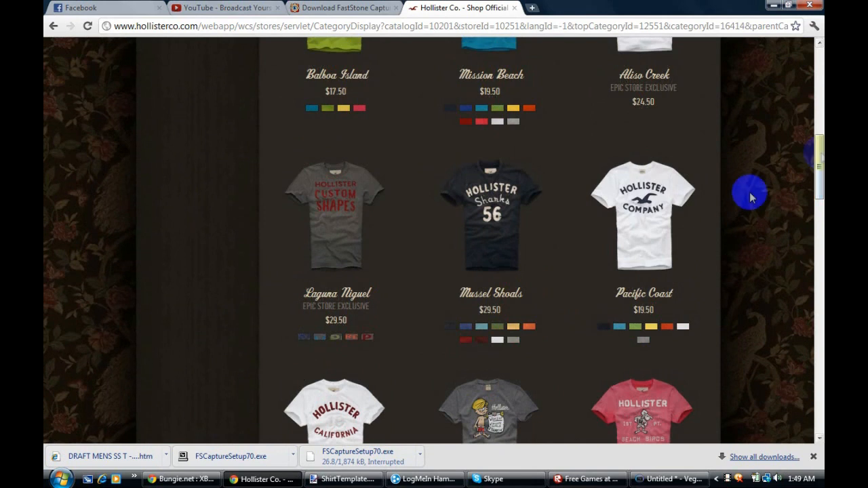
{"action": "mouse_move", "coordinate": [643, 329]}
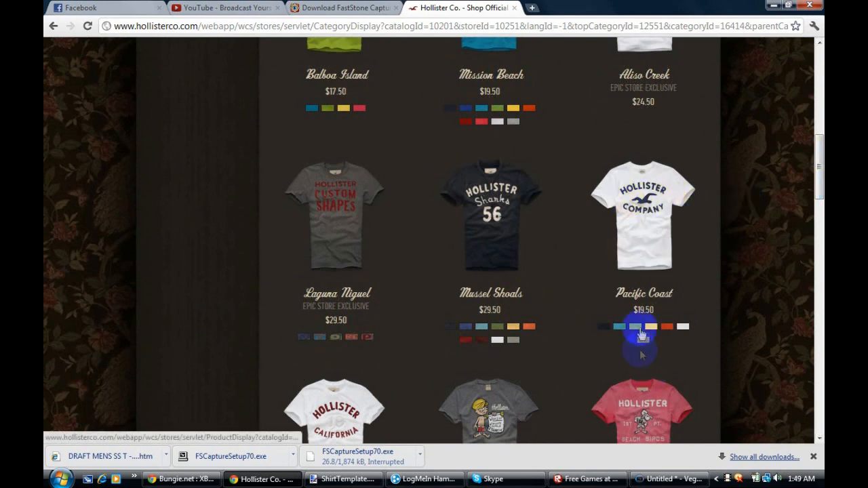
{"action": "left_click", "coordinate": [633, 326]}
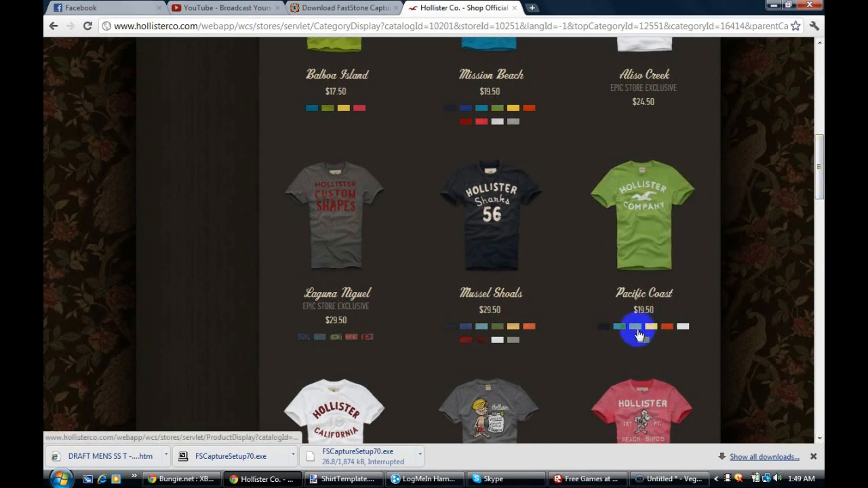
{"action": "mouse_move", "coordinate": [646, 217]}
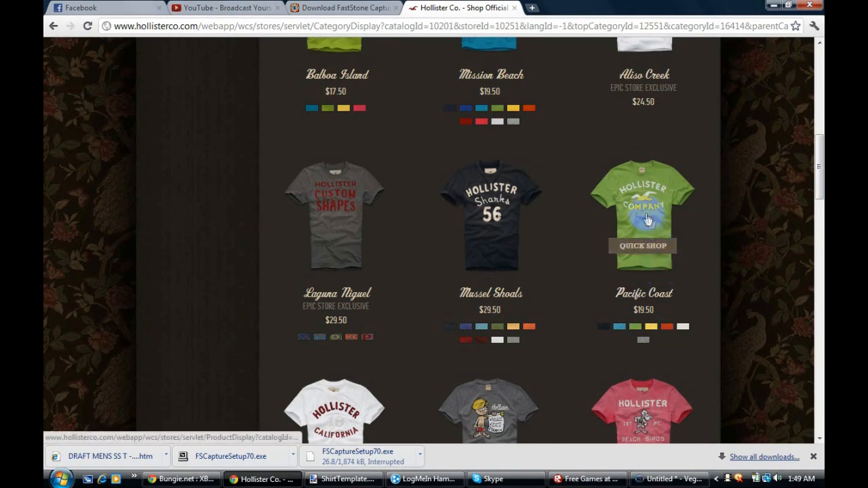
Copy the large product image of the green Pacific Coast tee to the clipboard.
{"action": "left_click", "coordinate": [643, 215]}
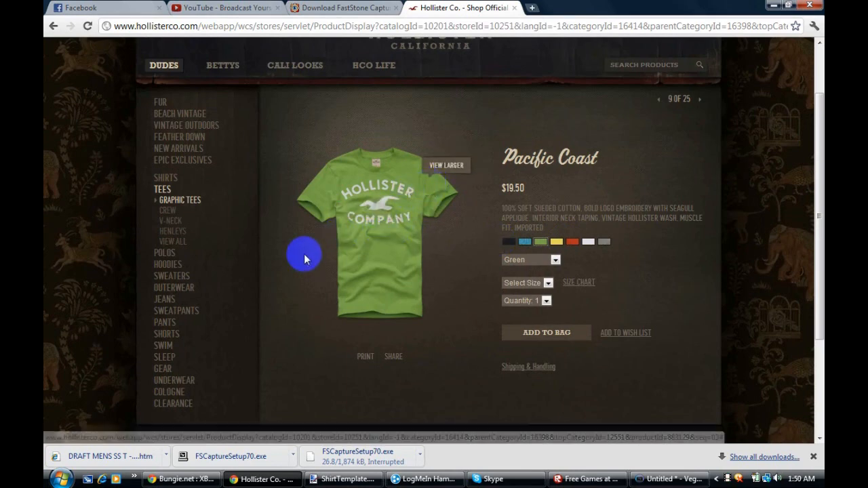
{"action": "left_click", "coordinate": [445, 165]}
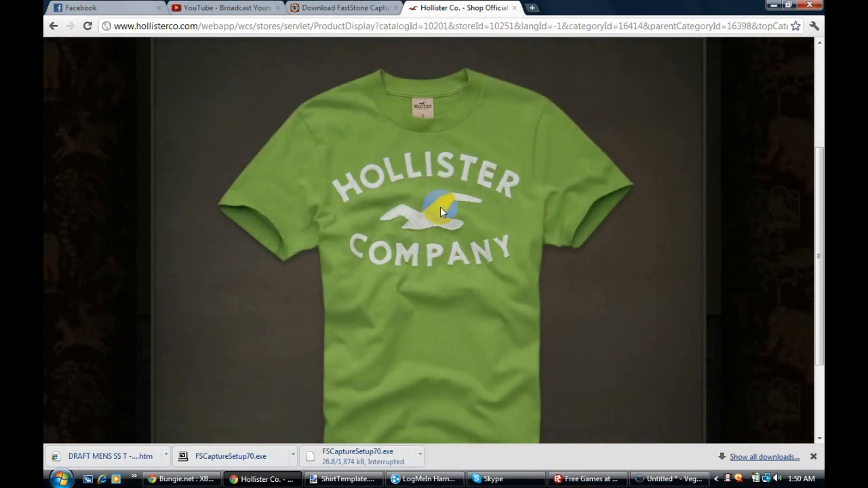
{"action": "right_click", "coordinate": [442, 210]}
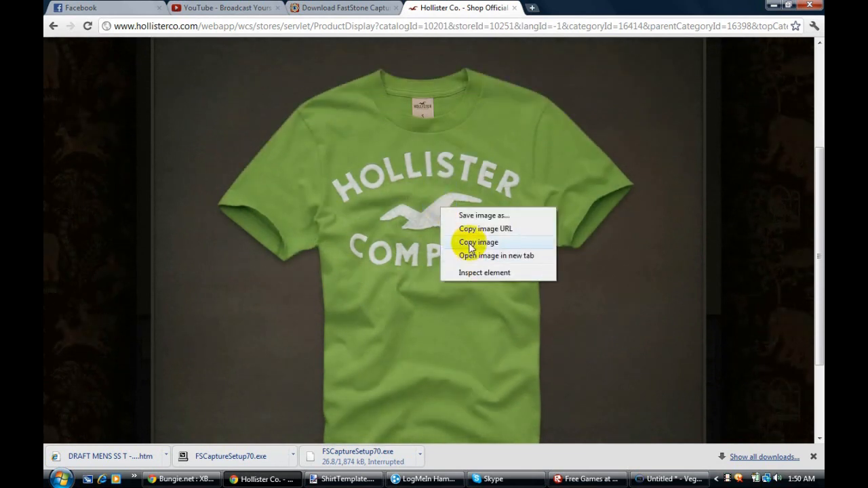
{"action": "left_click", "coordinate": [478, 243]}
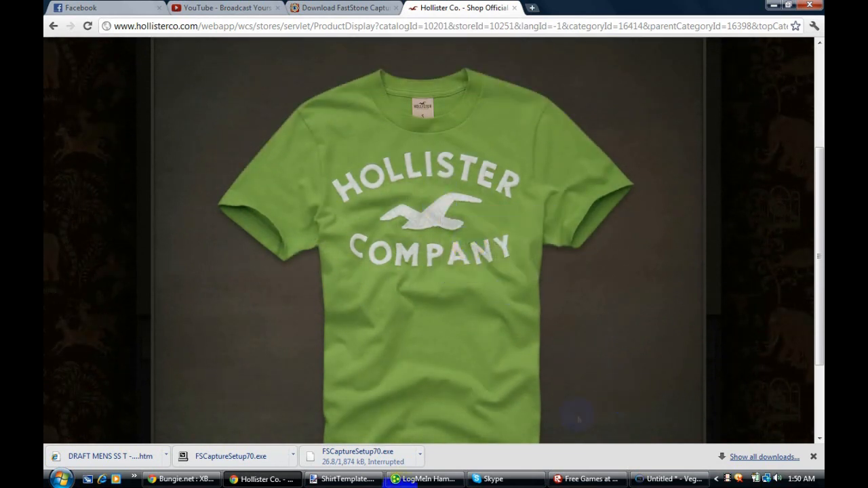
{"action": "left_click", "coordinate": [342, 479]}
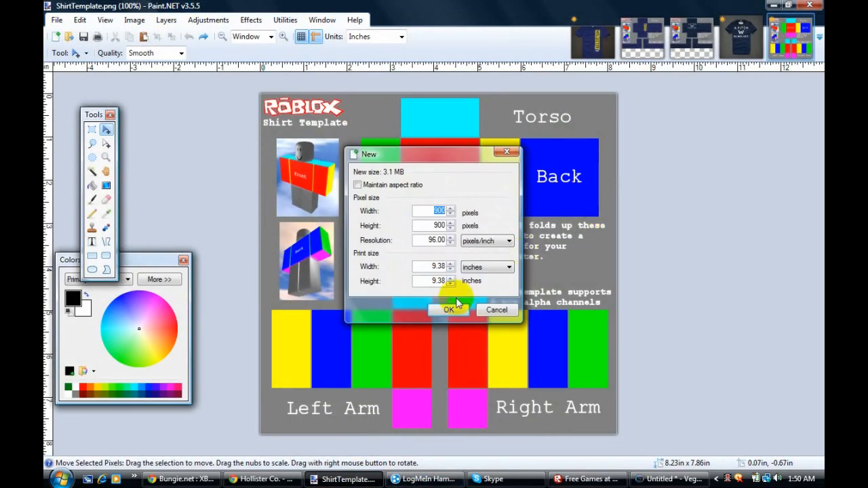
Create a new image at clipboard size and rectangle-select the chest area around the HOLLISTER logo.
{"action": "left_click", "coordinate": [448, 310]}
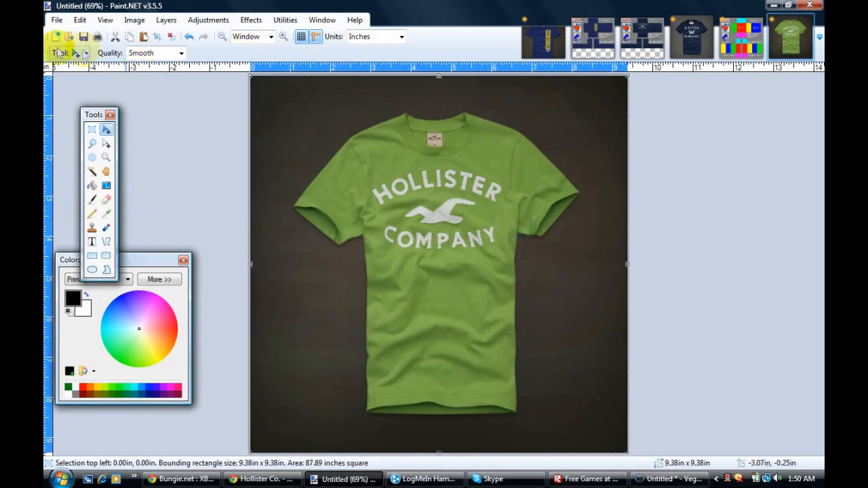
{"action": "left_click", "coordinate": [92, 130]}
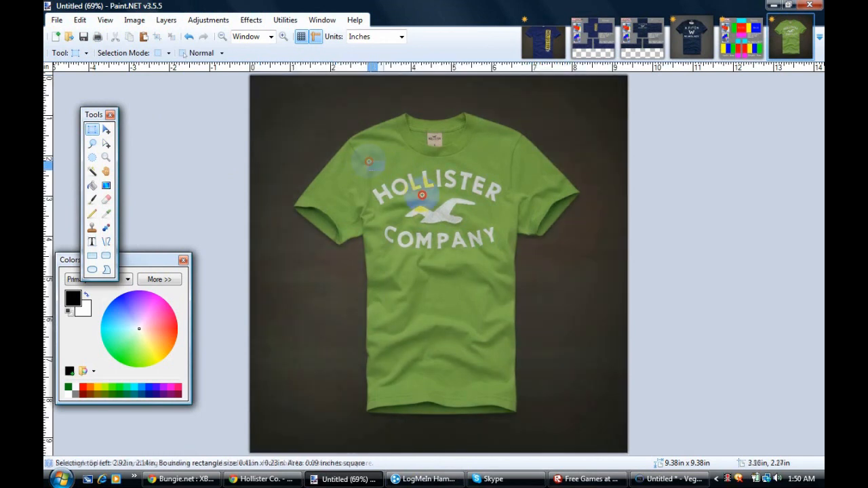
{"action": "left_click_drag", "start_coordinate": [369, 158], "coordinate": [510, 304]}
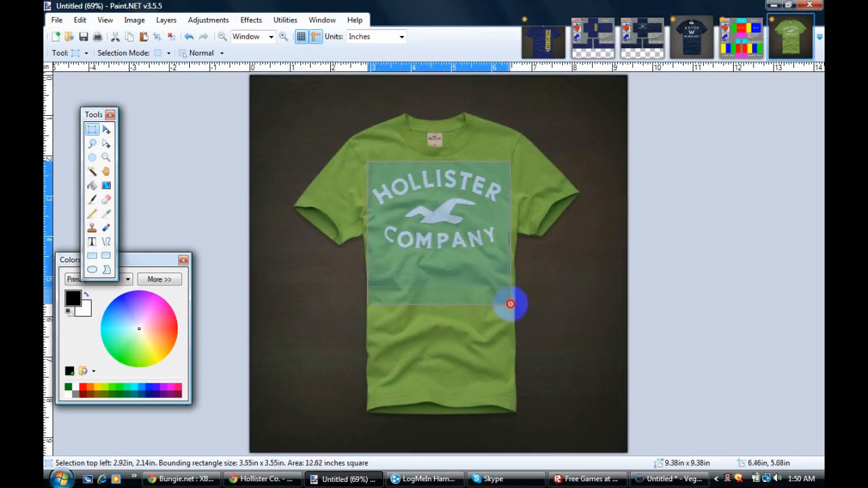
{"action": "left_click_drag", "start_coordinate": [510, 304], "coordinate": [504, 338]}
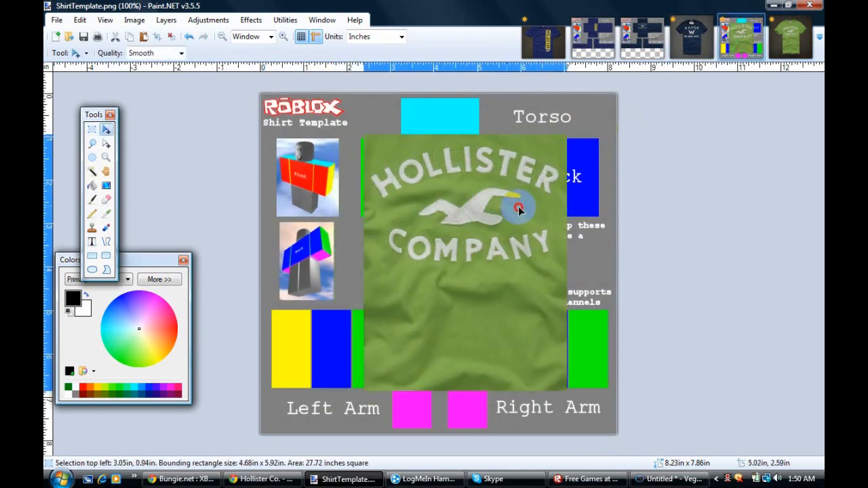
Scale the logo piece onto the front torso and move plain green fabric onto the back torso.
{"action": "left_click_drag", "start_coordinate": [518, 209], "coordinate": [394, 214]}
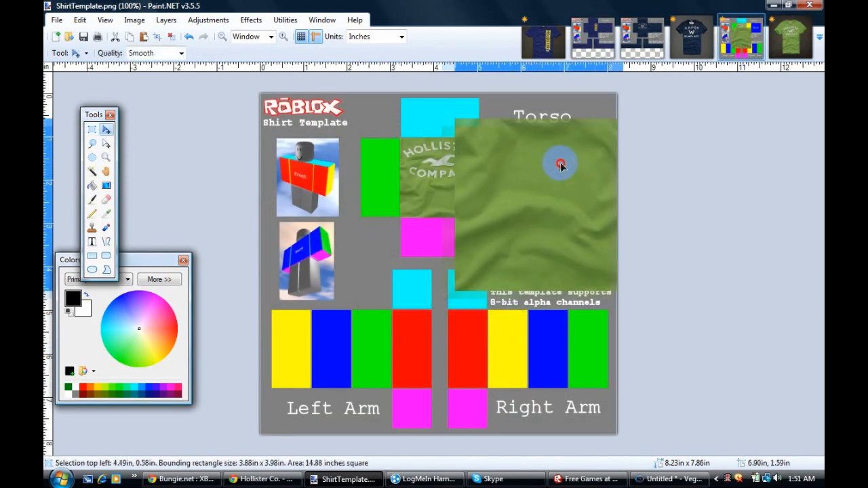
{"action": "left_click_drag", "start_coordinate": [562, 164], "coordinate": [460, 206]}
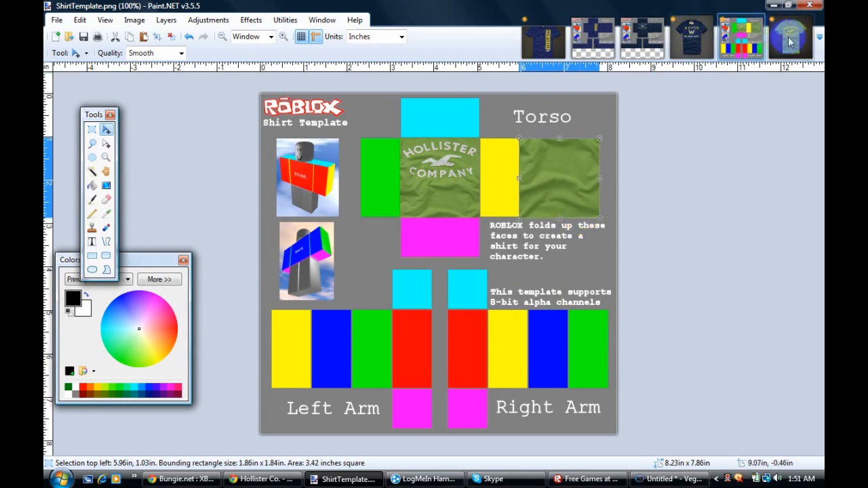
Fit green fabric patches over the torso's left and right side panels.
{"action": "left_click", "coordinate": [792, 34]}
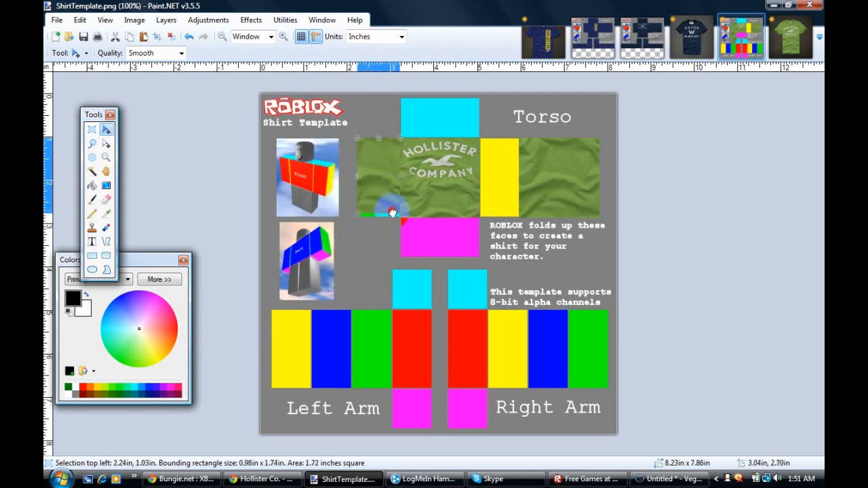
{"action": "left_click_drag", "start_coordinate": [394, 212], "coordinate": [394, 218]}
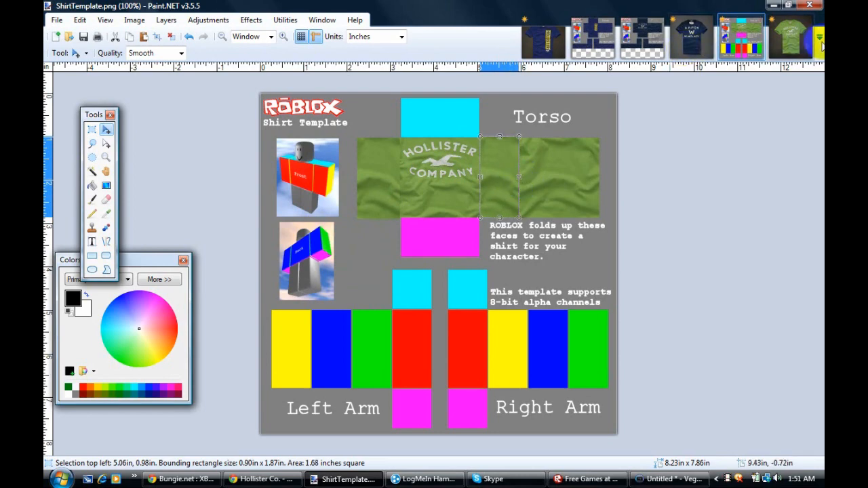
{"action": "left_click", "coordinate": [344, 478]}
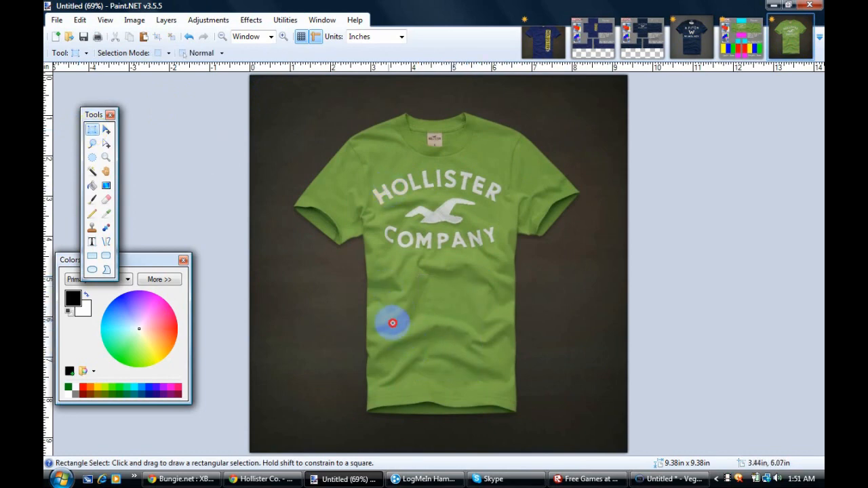
Copy plain fabric from the tee's lower front and scale it over the torso's top and bottom panels.
{"action": "left_click_drag", "start_coordinate": [392, 323], "coordinate": [495, 383]}
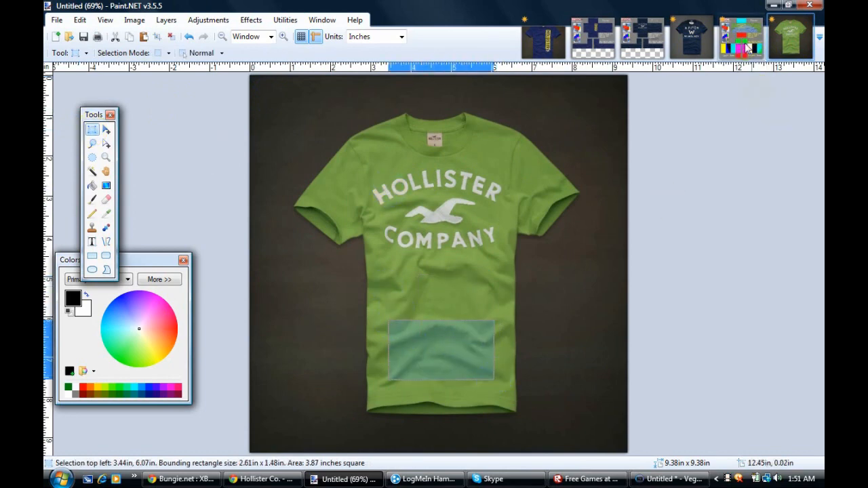
{"action": "left_click", "coordinate": [743, 34]}
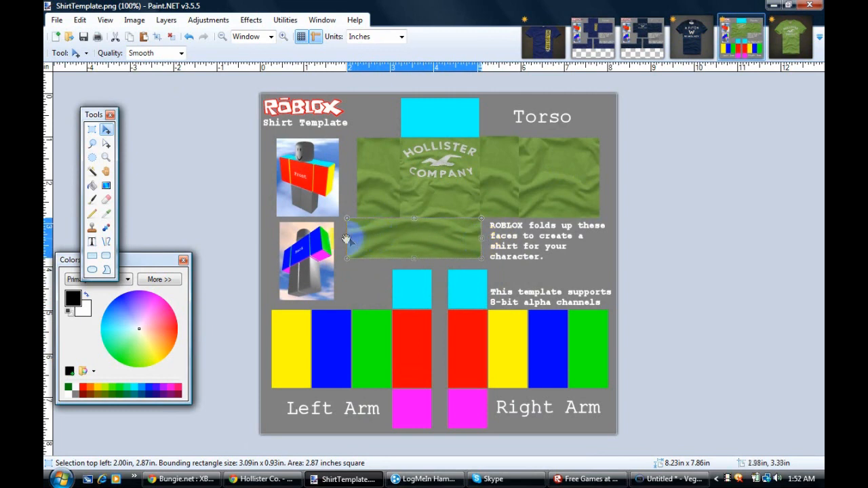
{"action": "left_click_drag", "start_coordinate": [346, 237], "coordinate": [464, 251]}
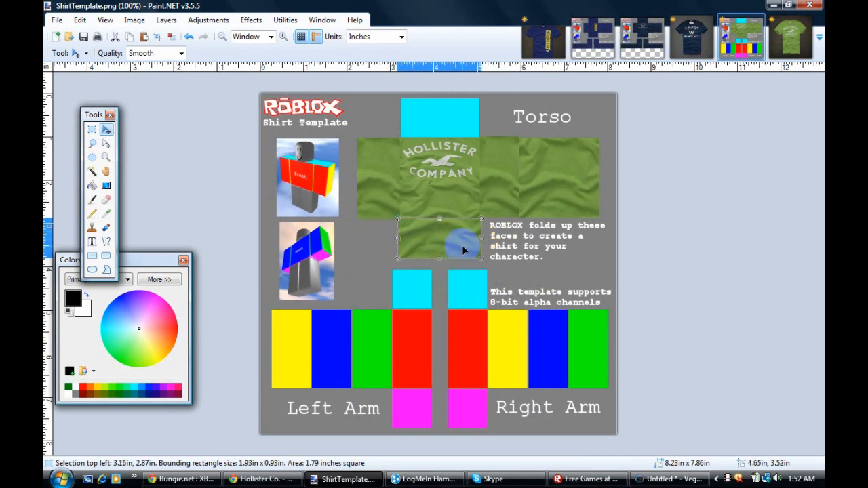
{"action": "left_click_drag", "start_coordinate": [439, 236], "coordinate": [439, 114]}
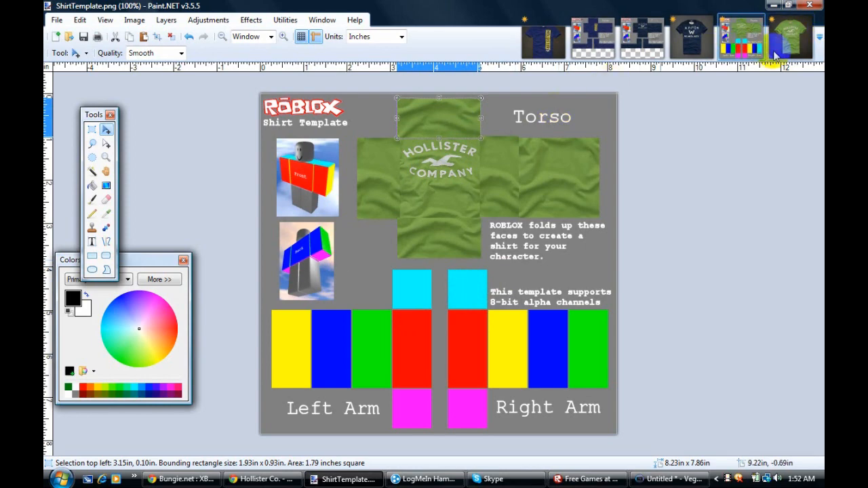
Stretch green fabric over the arms' top panels and the left arm's side faces.
{"action": "left_click", "coordinate": [793, 27]}
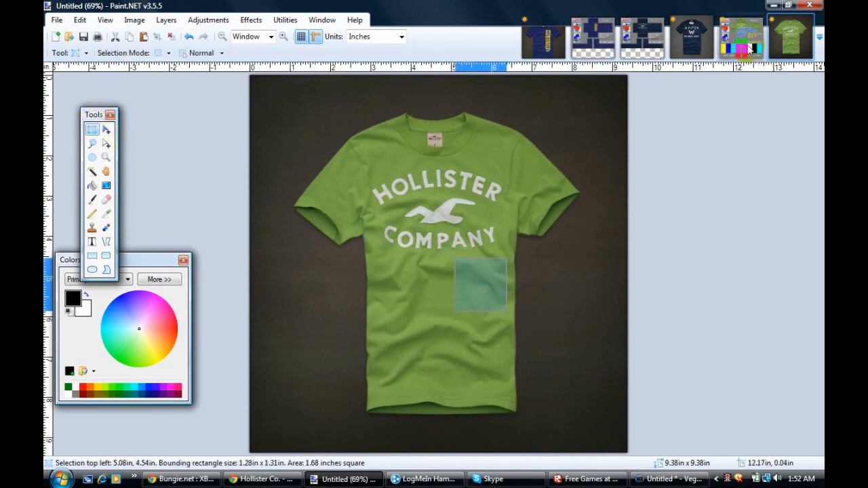
{"action": "left_click", "coordinate": [743, 30]}
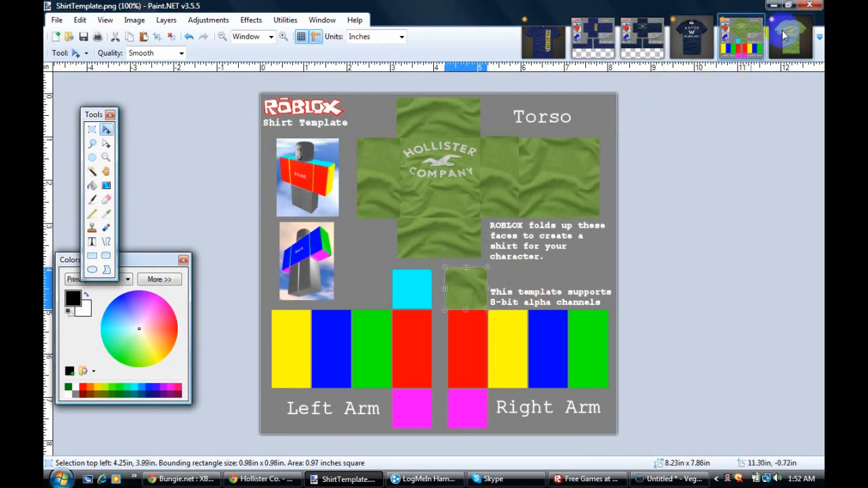
{"action": "left_click", "coordinate": [791, 32]}
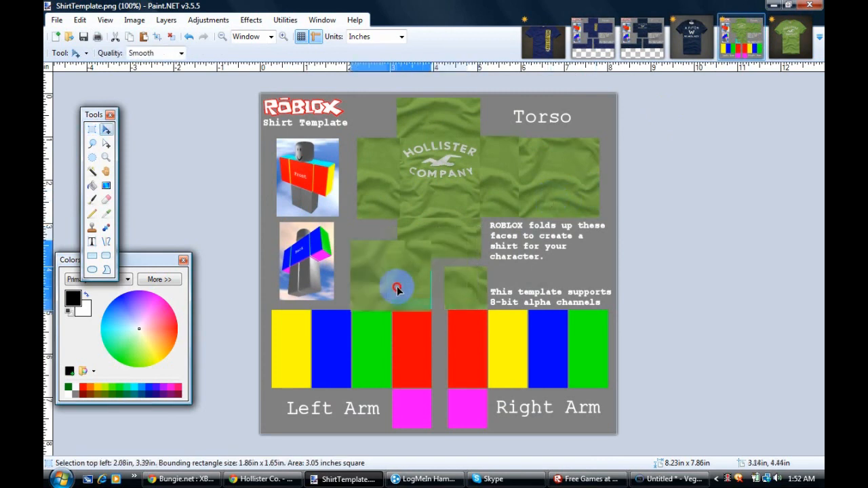
{"action": "left_click_drag", "start_coordinate": [399, 291], "coordinate": [401, 285]}
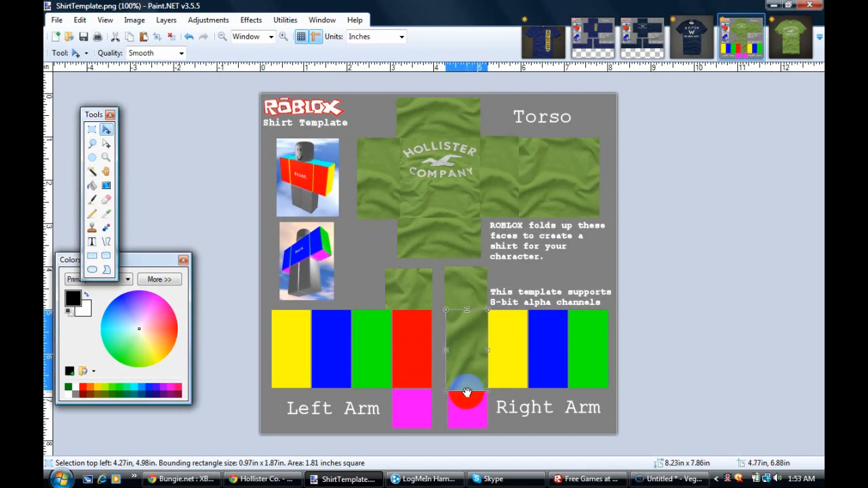
{"action": "left_click_drag", "start_coordinate": [467, 393], "coordinate": [466, 386]}
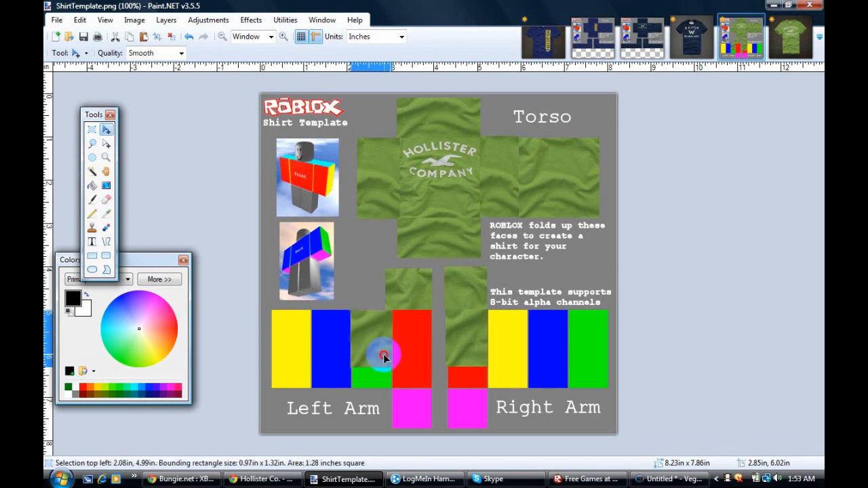
{"action": "left_click_drag", "start_coordinate": [386, 358], "coordinate": [342, 358]}
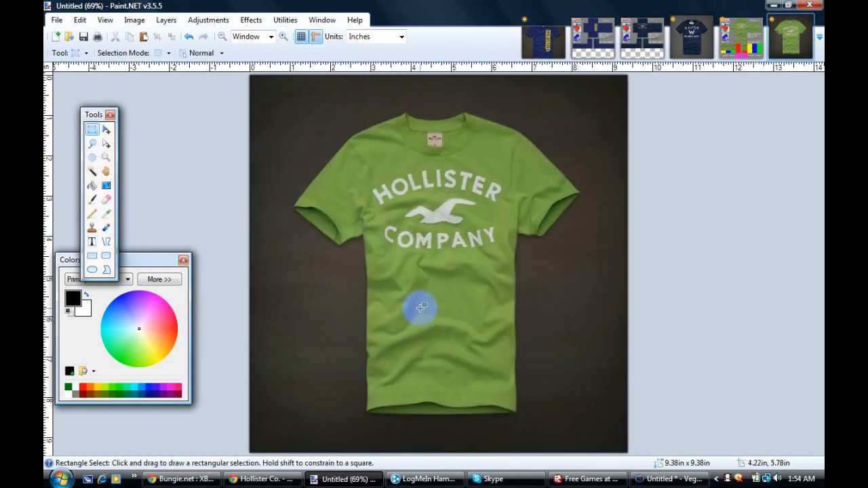
Copy a green fabric patch from the photo and place it across the upper faces of both arms.
{"action": "left_click_drag", "start_coordinate": [440, 288], "coordinate": [497, 344]}
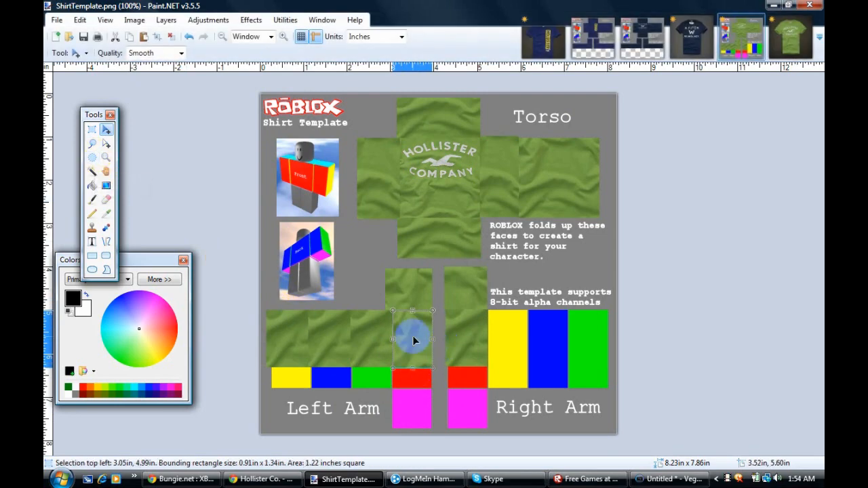
{"action": "left_click_drag", "start_coordinate": [414, 339], "coordinate": [532, 305]}
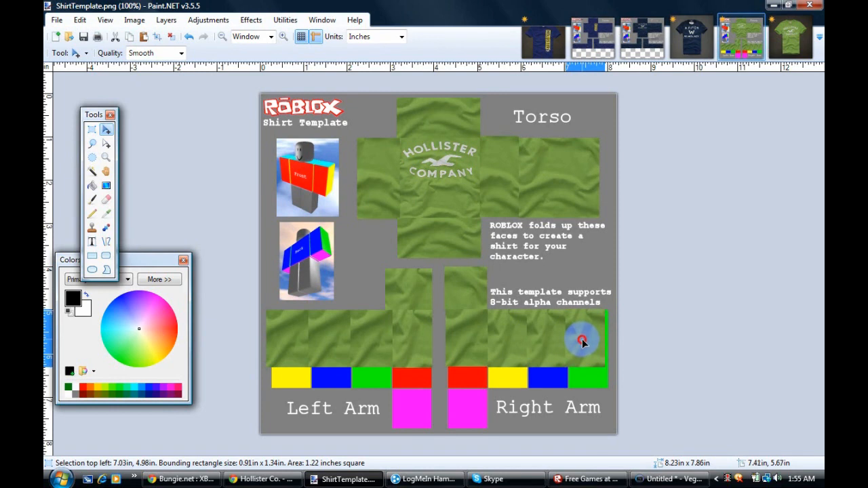
{"action": "left_click_drag", "start_coordinate": [582, 339], "coordinate": [611, 339]}
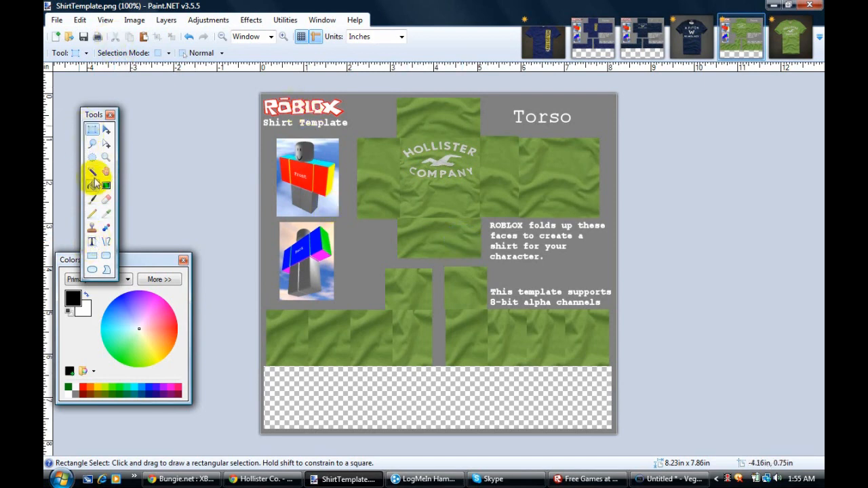
Clear the coloured bottom arm blocks with the Magic Wand, then rectangle-select the upper template area.
{"action": "left_click", "coordinate": [93, 171]}
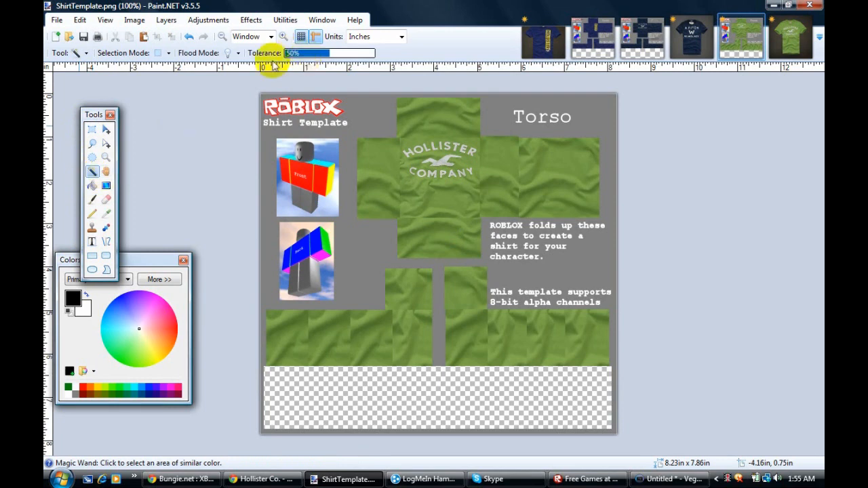
{"action": "left_click", "coordinate": [92, 130]}
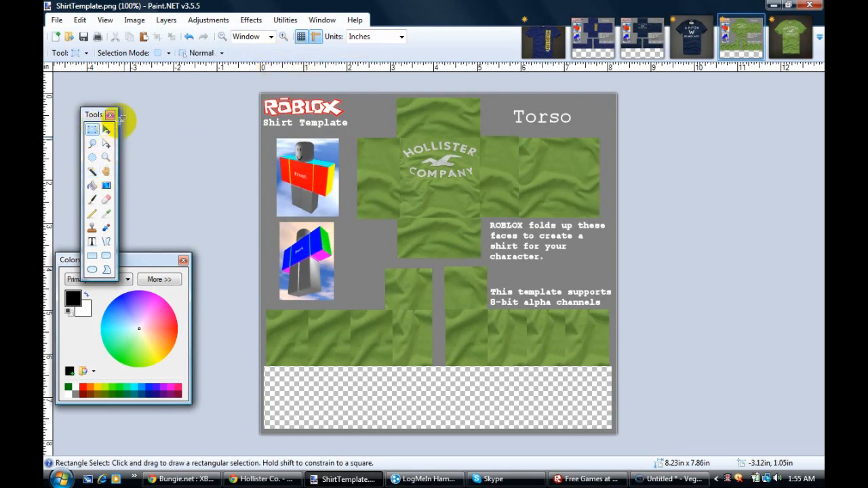
{"action": "left_click_drag", "start_coordinate": [263, 98], "coordinate": [559, 312]}
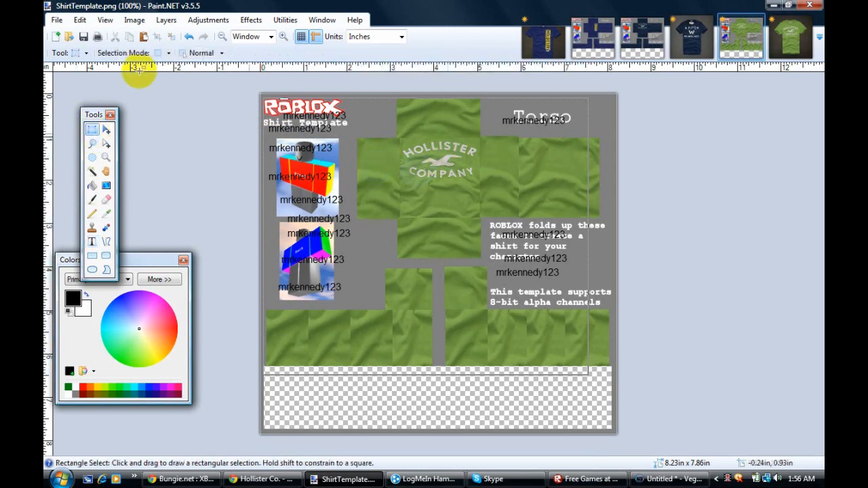
{"action": "mouse_move", "coordinate": [261, 238]}
{"action": "type", "text": "Hollister shirt 12"}
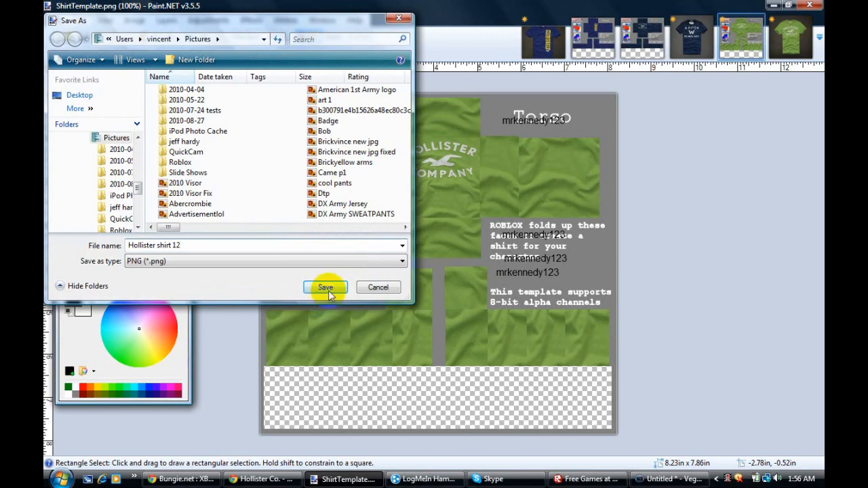
Save the watermarked template as the PNG file 'Hollister shirt 12'.
{"action": "left_click", "coordinate": [325, 288]}
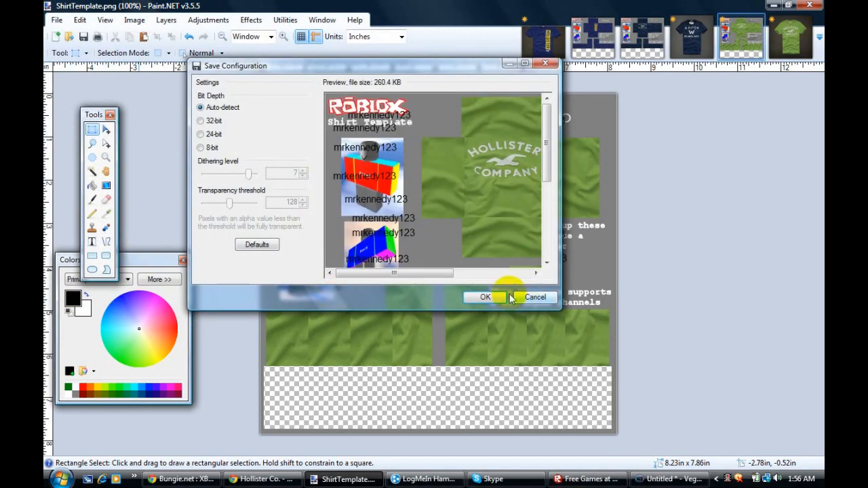
{"action": "left_click", "coordinate": [485, 297]}
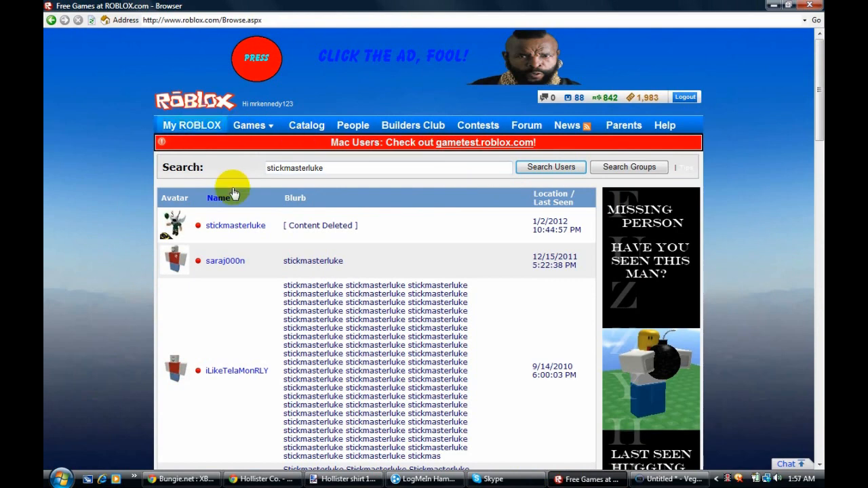
Navigate from the Roblox home page to the shirt inventory and start a new shirt.
{"action": "left_click", "coordinate": [193, 125]}
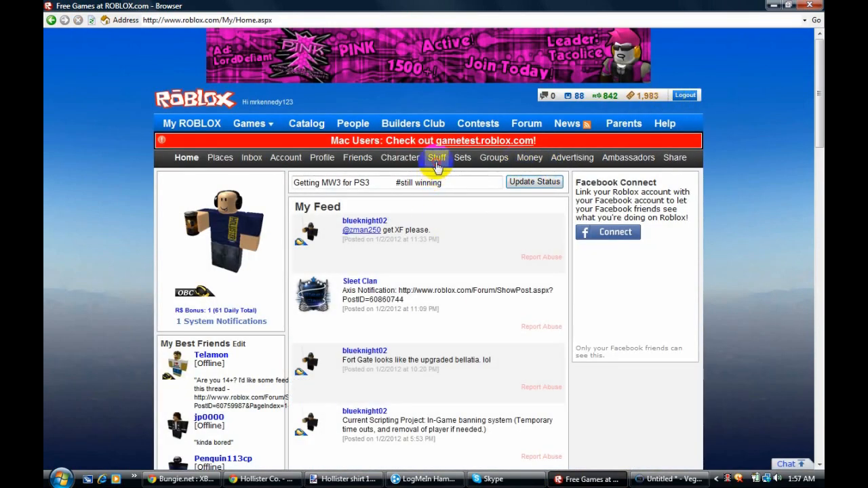
{"action": "left_click", "coordinate": [434, 157]}
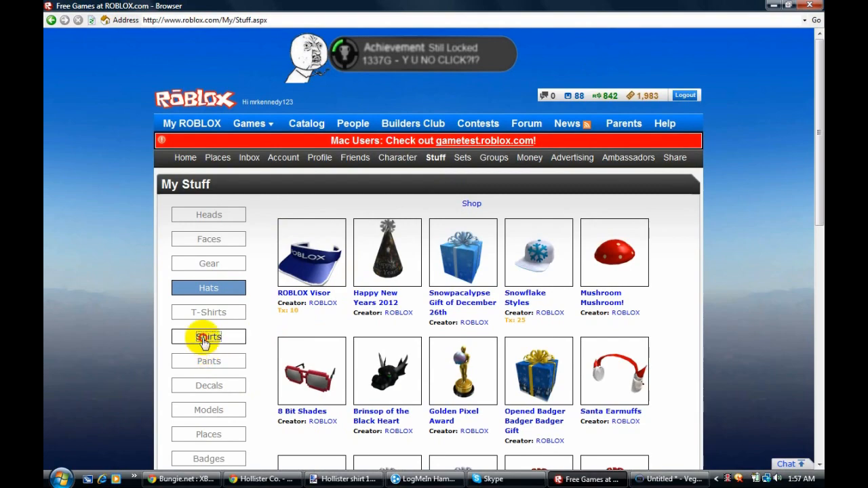
{"action": "left_click", "coordinate": [209, 337]}
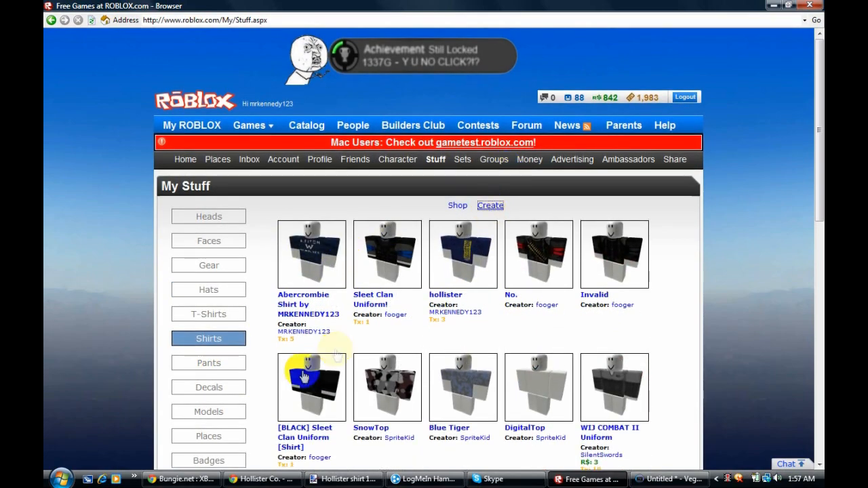
{"action": "left_click", "coordinate": [491, 205]}
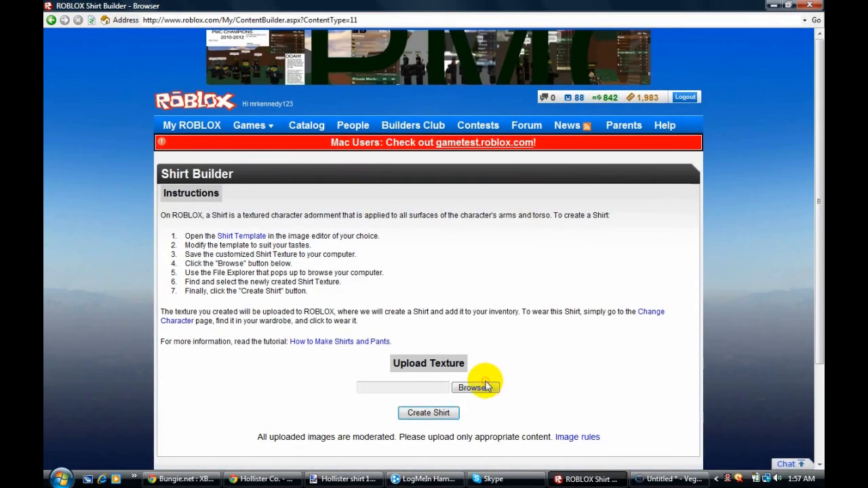
Upload Hollister shirt 12.png and create the shirt from it.
{"action": "left_click", "coordinate": [475, 388]}
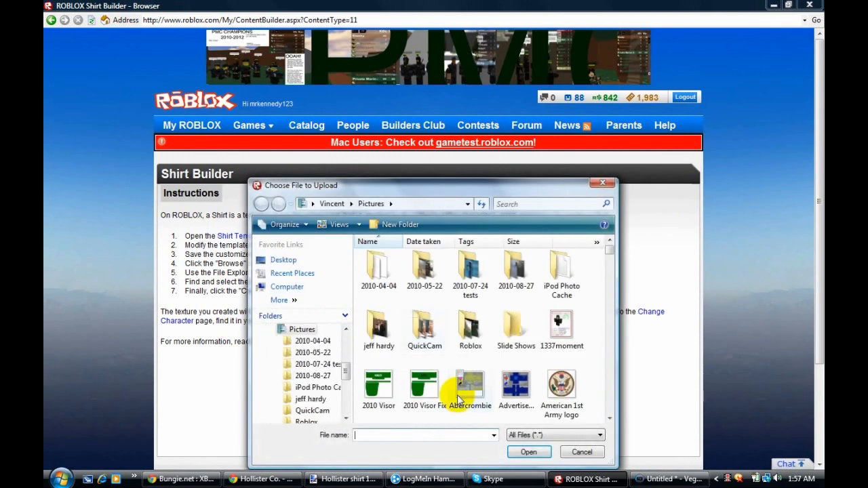
{"action": "type", "text": "Ho"}
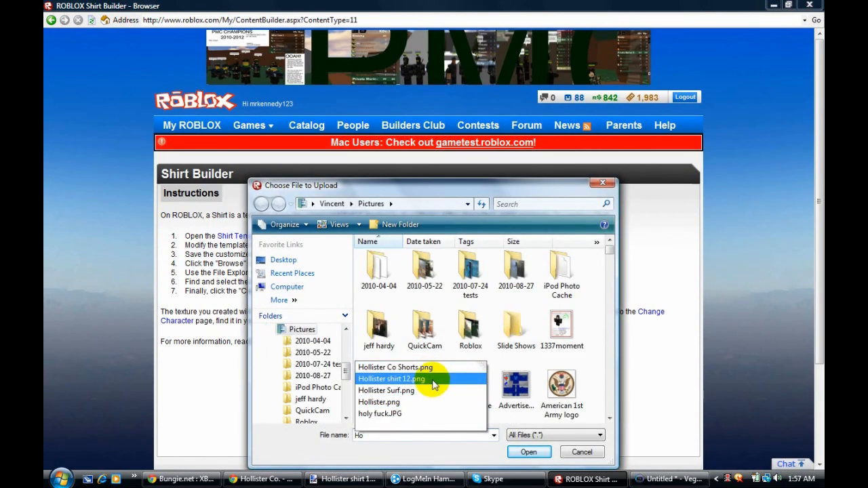
{"action": "left_click", "coordinate": [529, 451]}
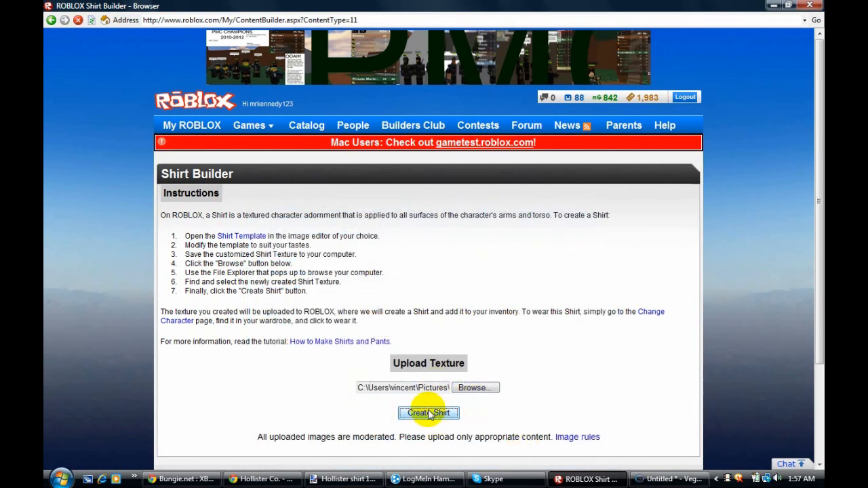
{"action": "left_click", "coordinate": [429, 413]}
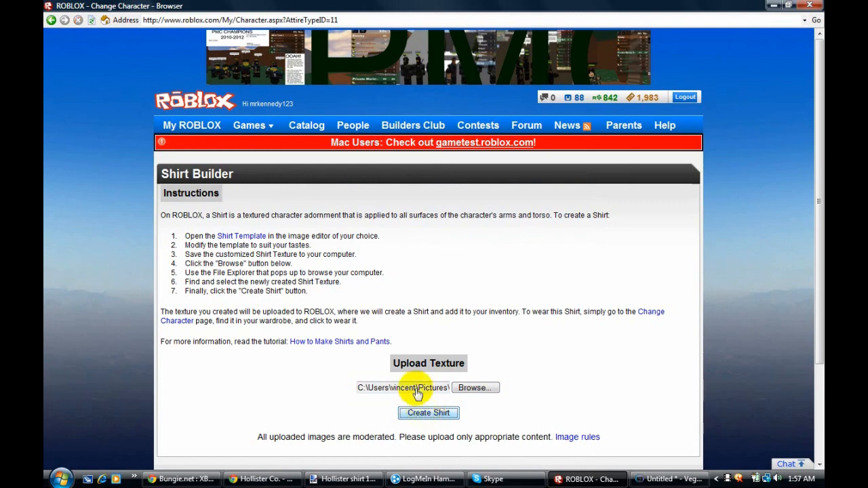
{"action": "mouse_move", "coordinate": [377, 301]}
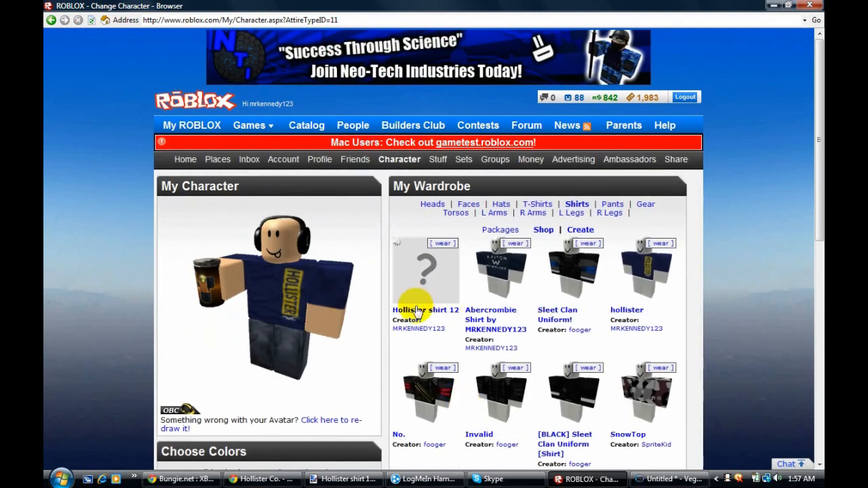
Configure the new shirt as for sale at 5 tickets and save the changes.
{"action": "left_click", "coordinate": [421, 309]}
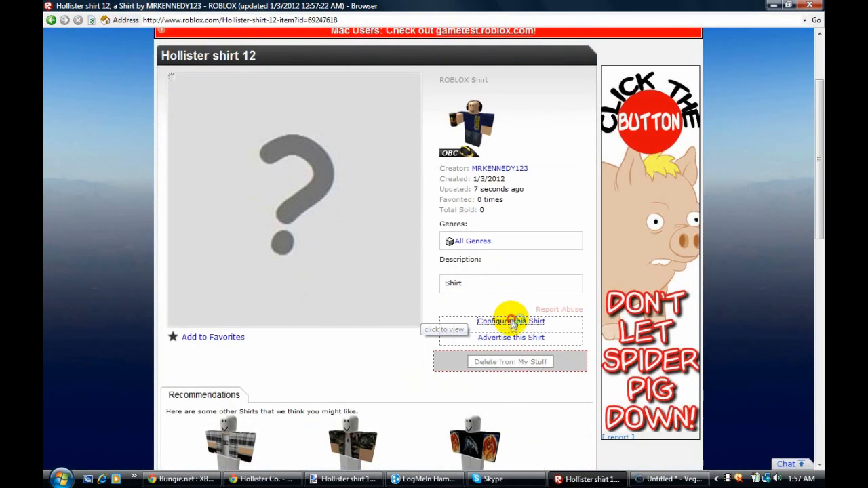
{"action": "left_click", "coordinate": [510, 320]}
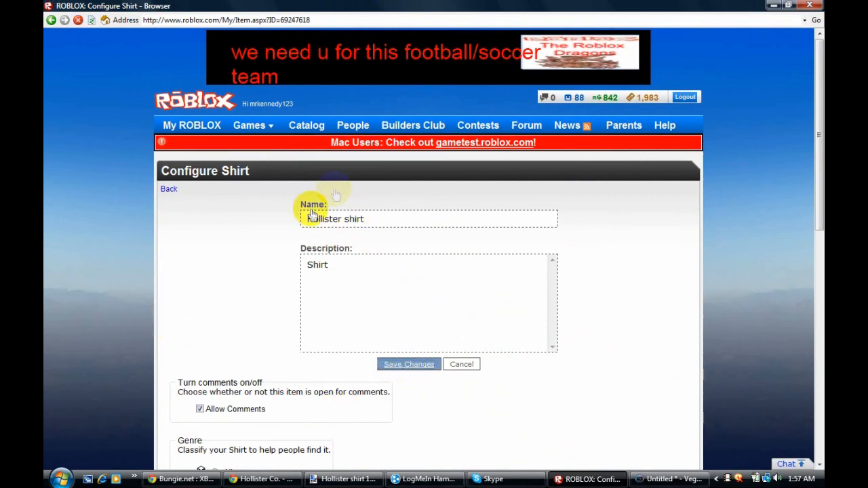
{"action": "scroll", "scroll_direction": "down", "scroll_amount": 3}
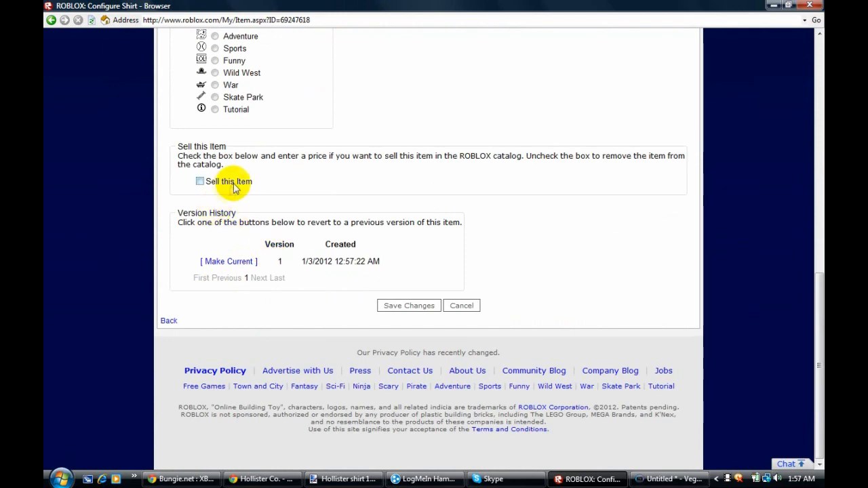
{"action": "left_click", "coordinate": [199, 182]}
{"action": "type", "text": "5"}
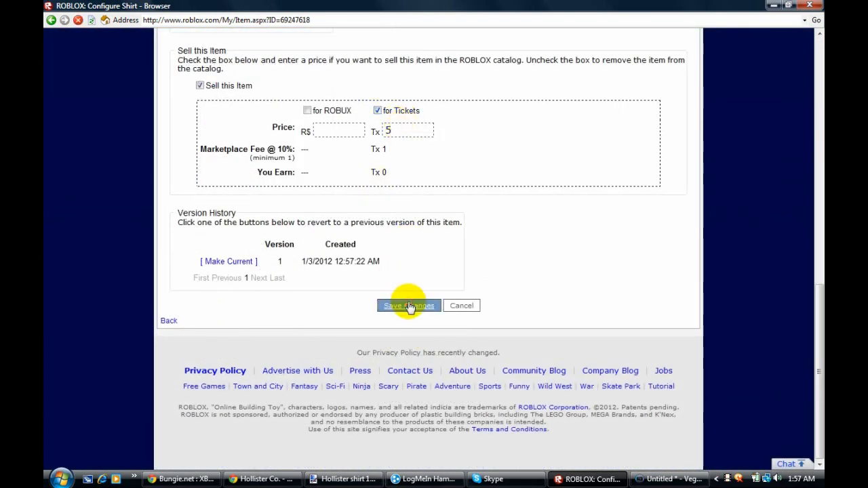
{"action": "left_click", "coordinate": [409, 305]}
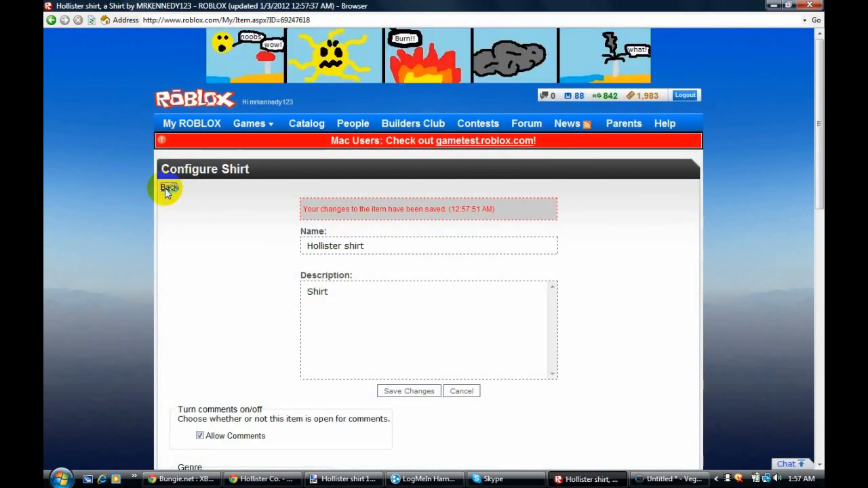
View the profile's shirts with Hollister shirt pending review, then view the Abercrombie Shirt item.
{"action": "left_click", "coordinate": [168, 187]}
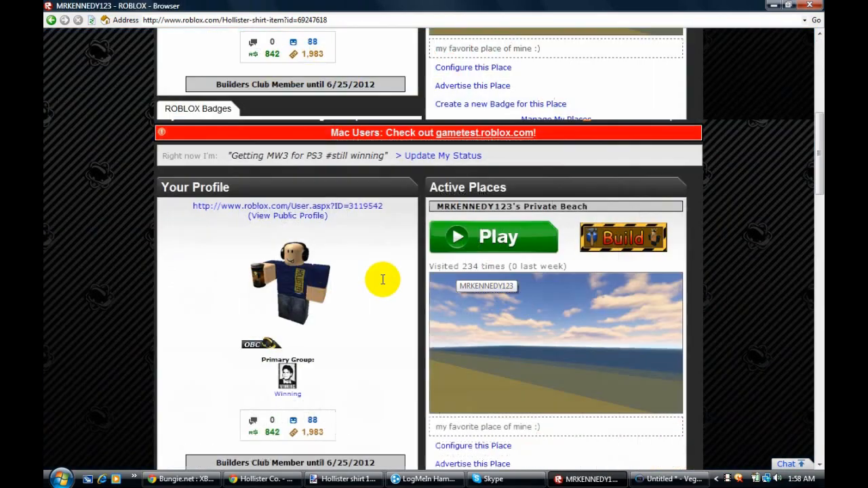
{"action": "left_click", "coordinate": [287, 216]}
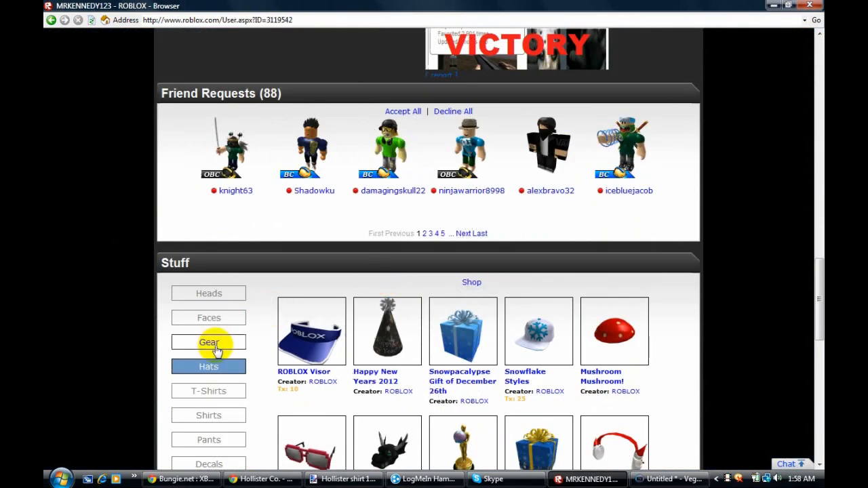
{"action": "left_click", "coordinate": [209, 413]}
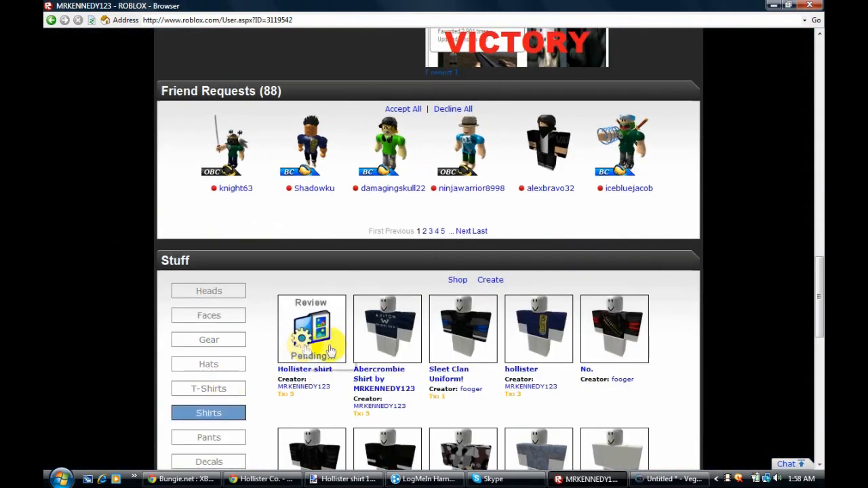
{"action": "left_click", "coordinate": [380, 330]}
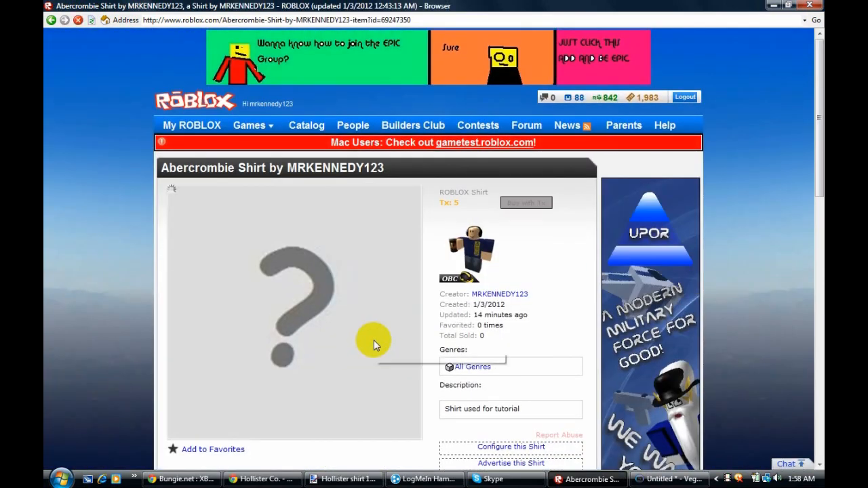
{"action": "mouse_move", "coordinate": [377, 339]}
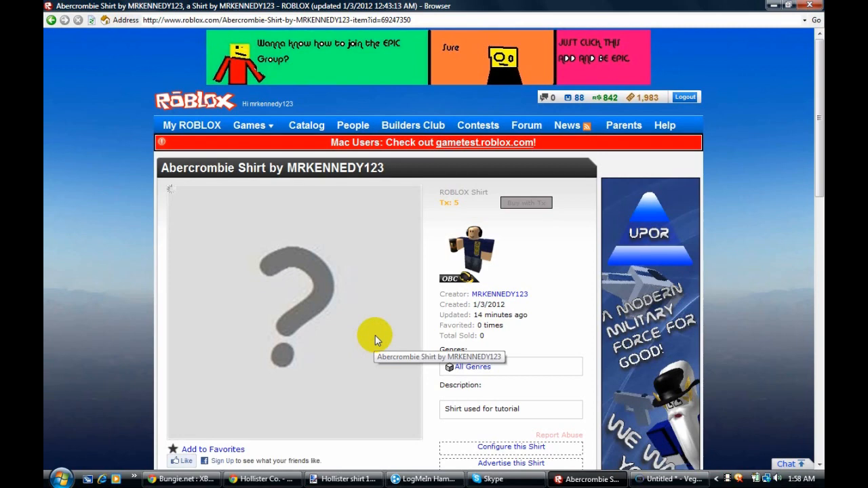
{"action": "mouse_move", "coordinate": [359, 241]}
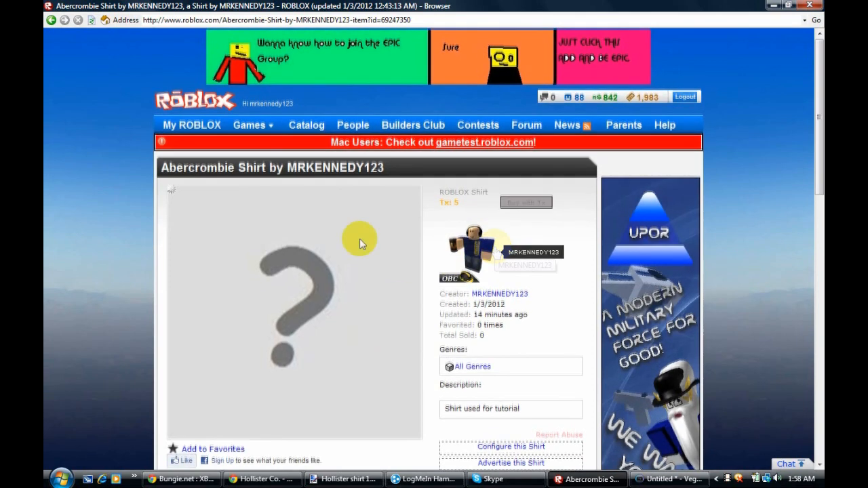